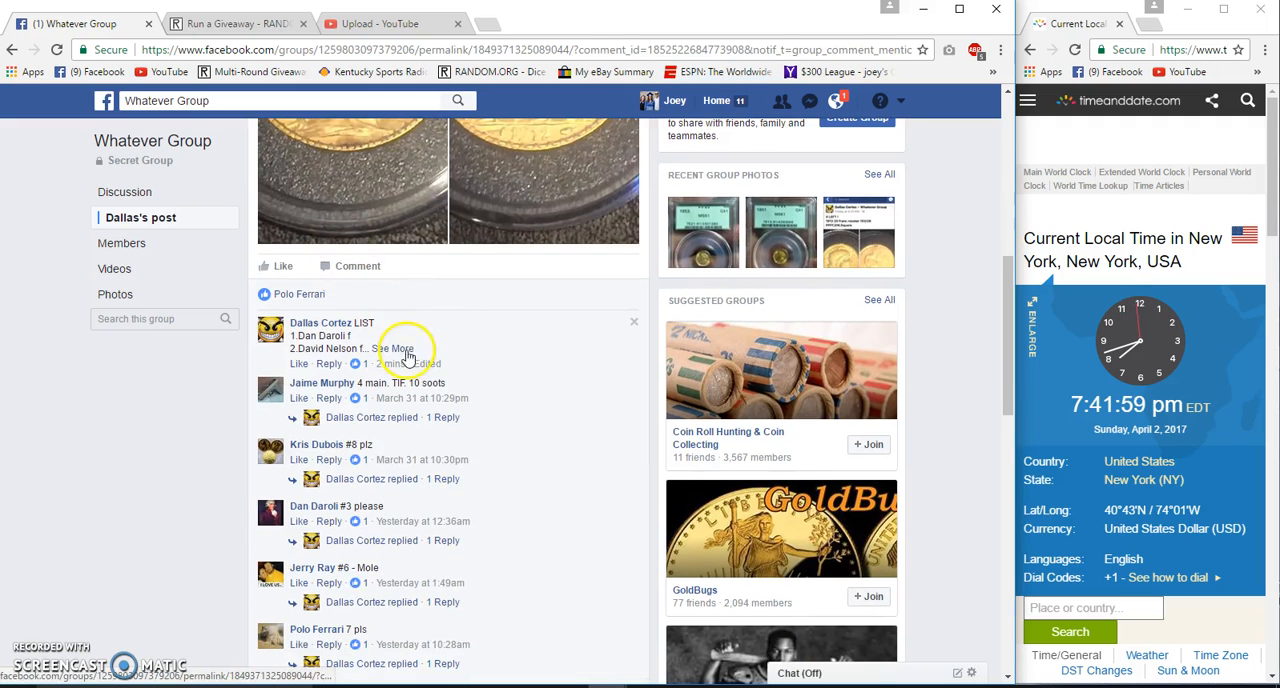
pyautogui.click(396, 348)
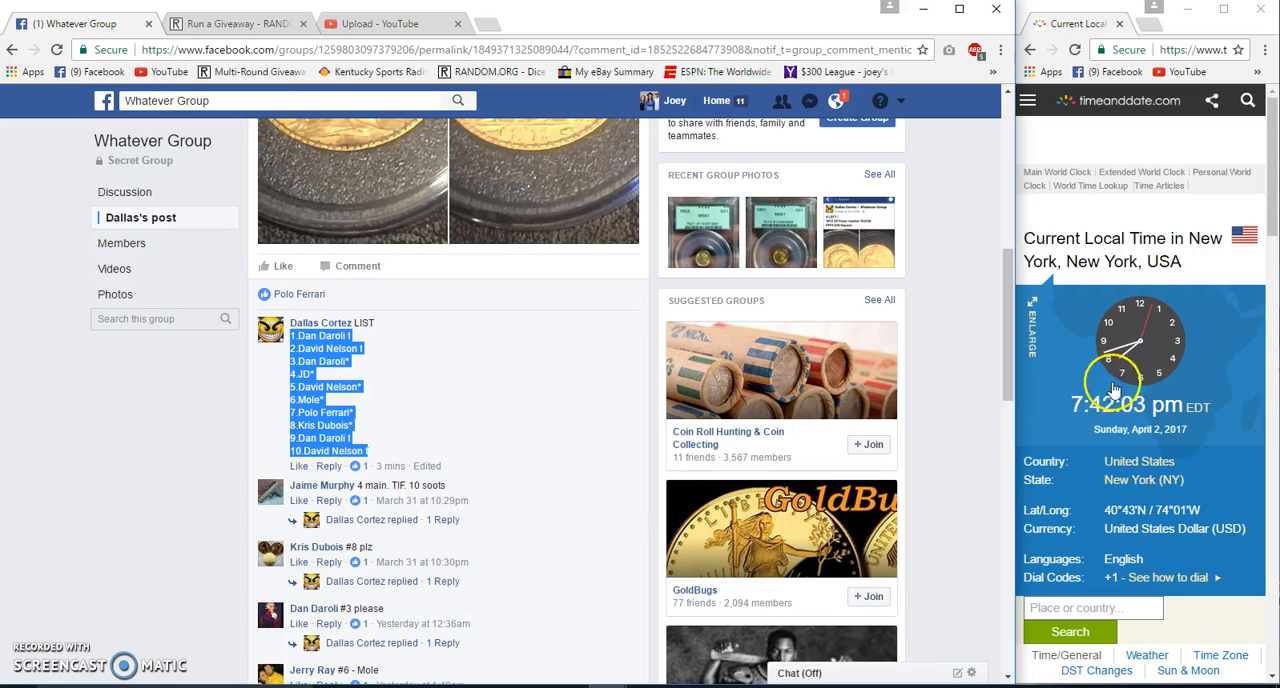
pyautogui.scroll(-3)
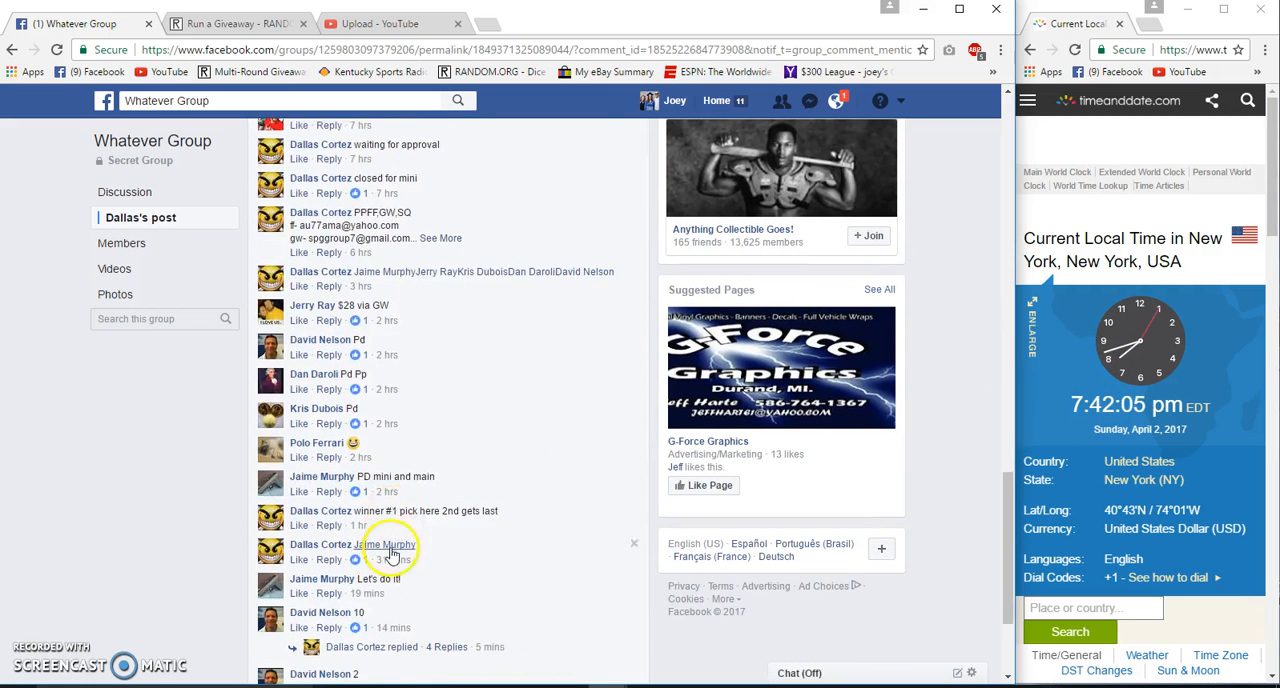
pyautogui.scroll(-3)
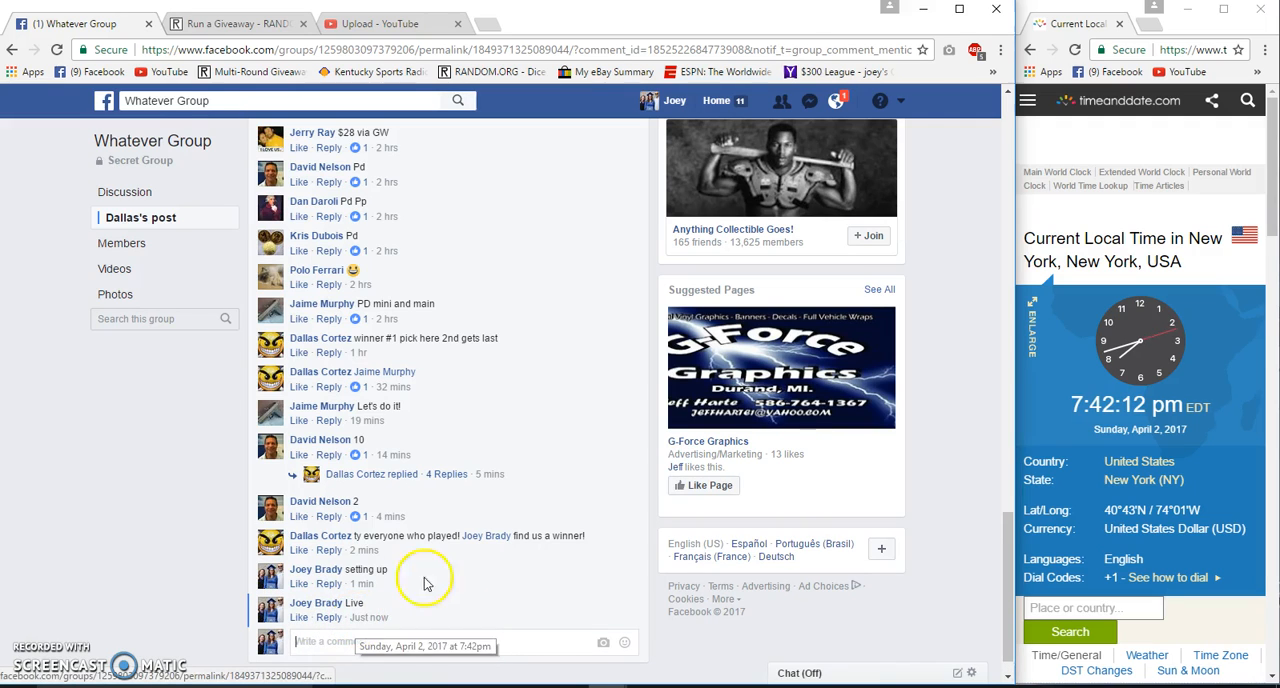
# Paste the ten entries into RANDOM.ORG's giveaway form and roll 3d6 to set 11 rounds
pyautogui.click(235, 23)
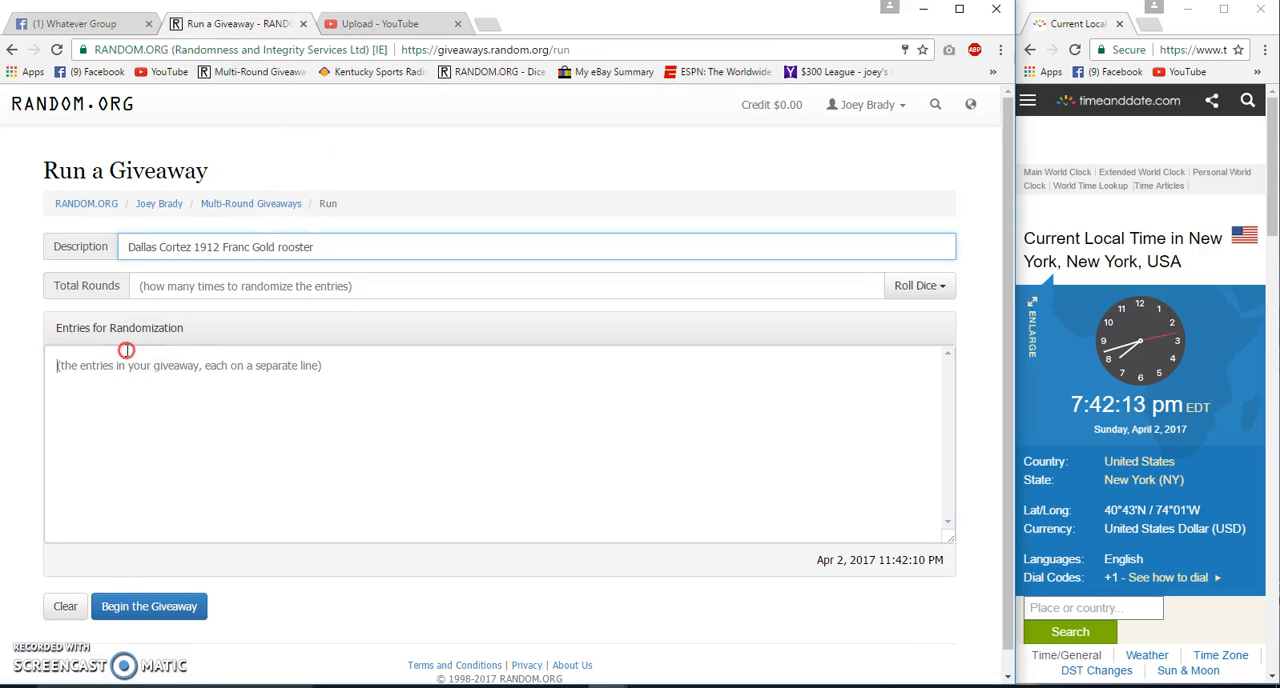
pyautogui.write('1.Dan Daroli f')
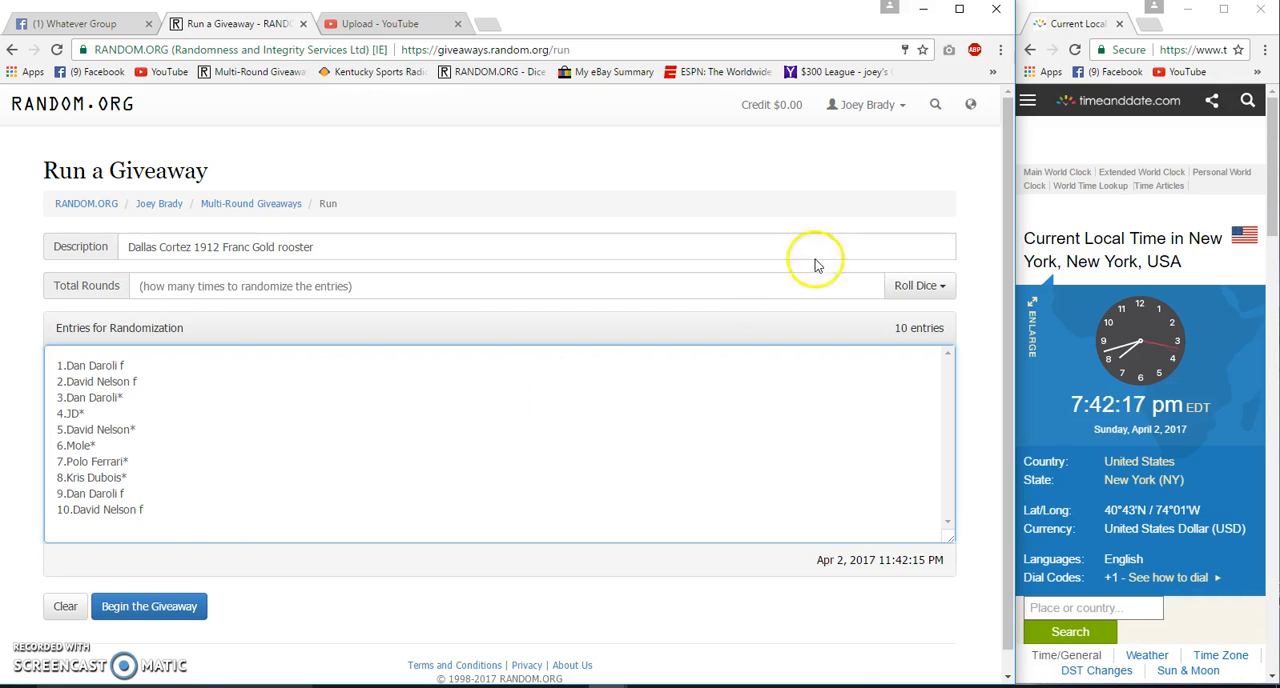
pyautogui.click(915, 285)
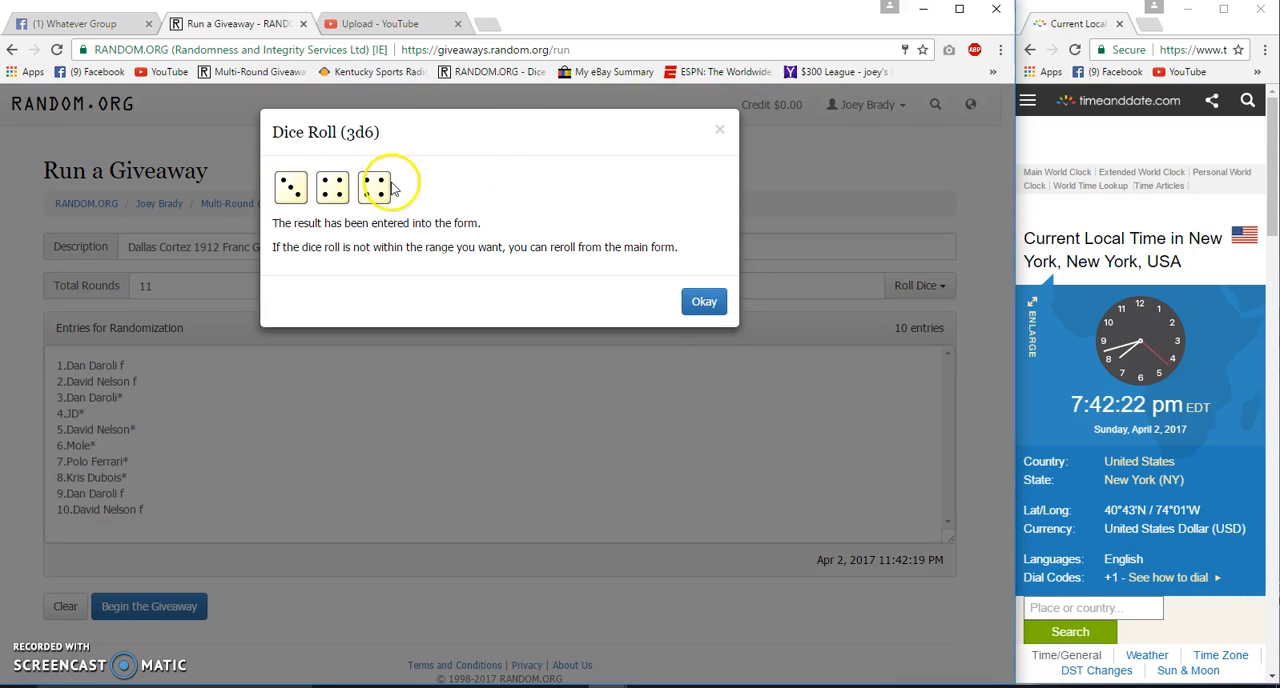
# Begin and confirm the giveaway, advance through round 10, then go back to Facebook
pyautogui.click(703, 301)
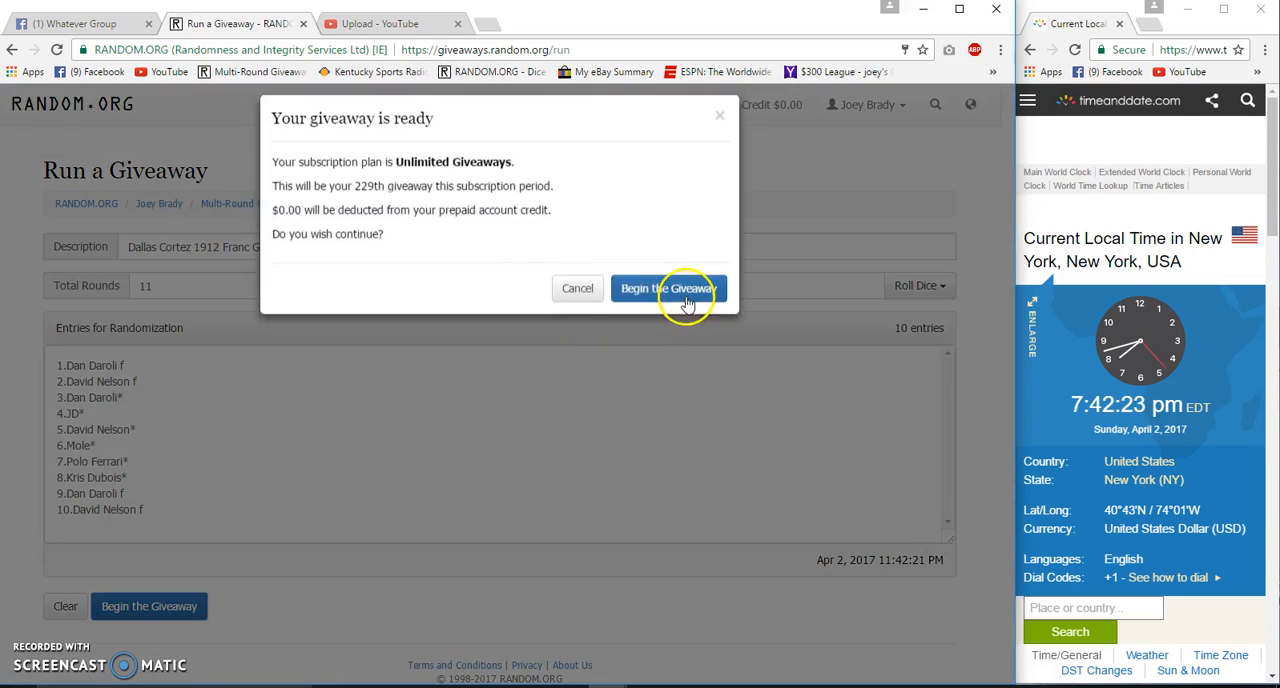
pyautogui.click(668, 288)
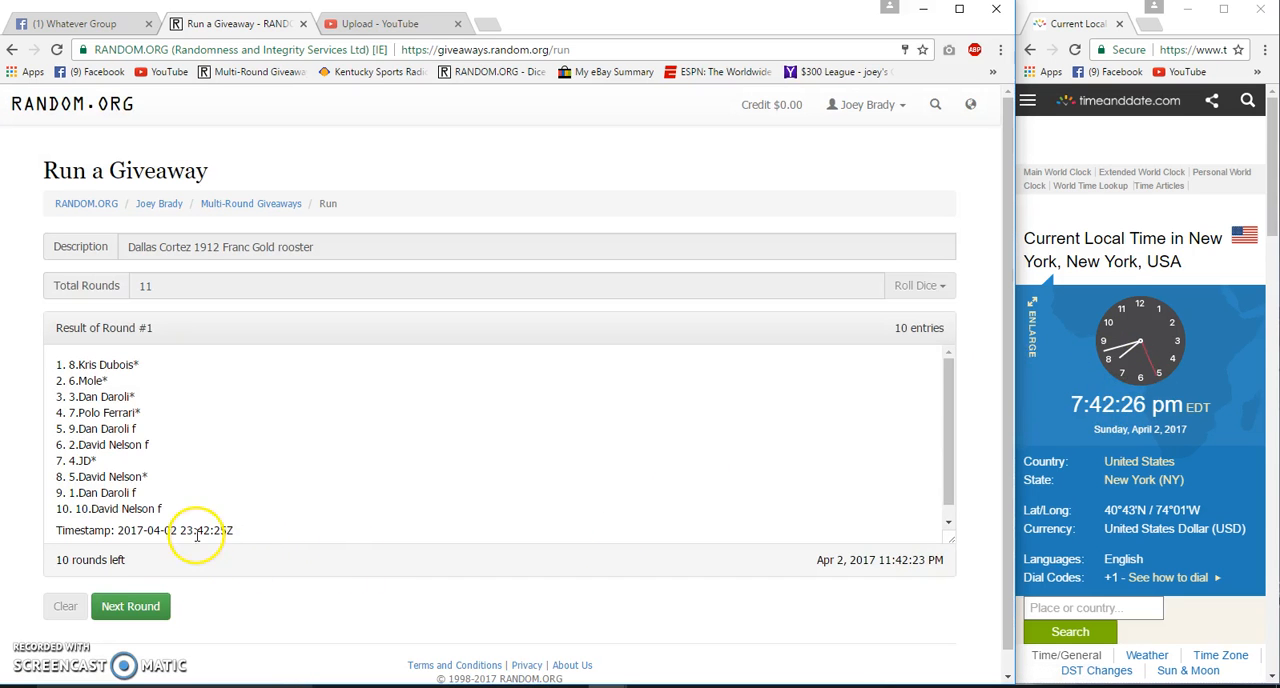
pyautogui.click(130, 606)
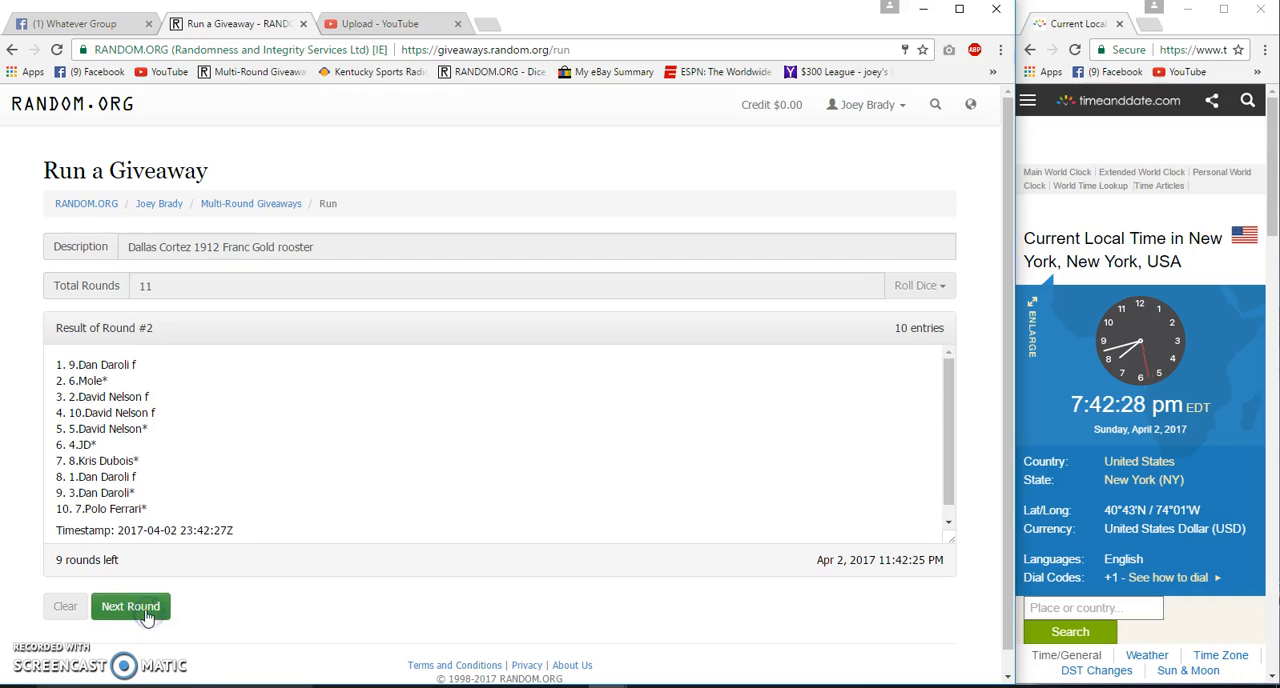
pyautogui.click(130, 606)
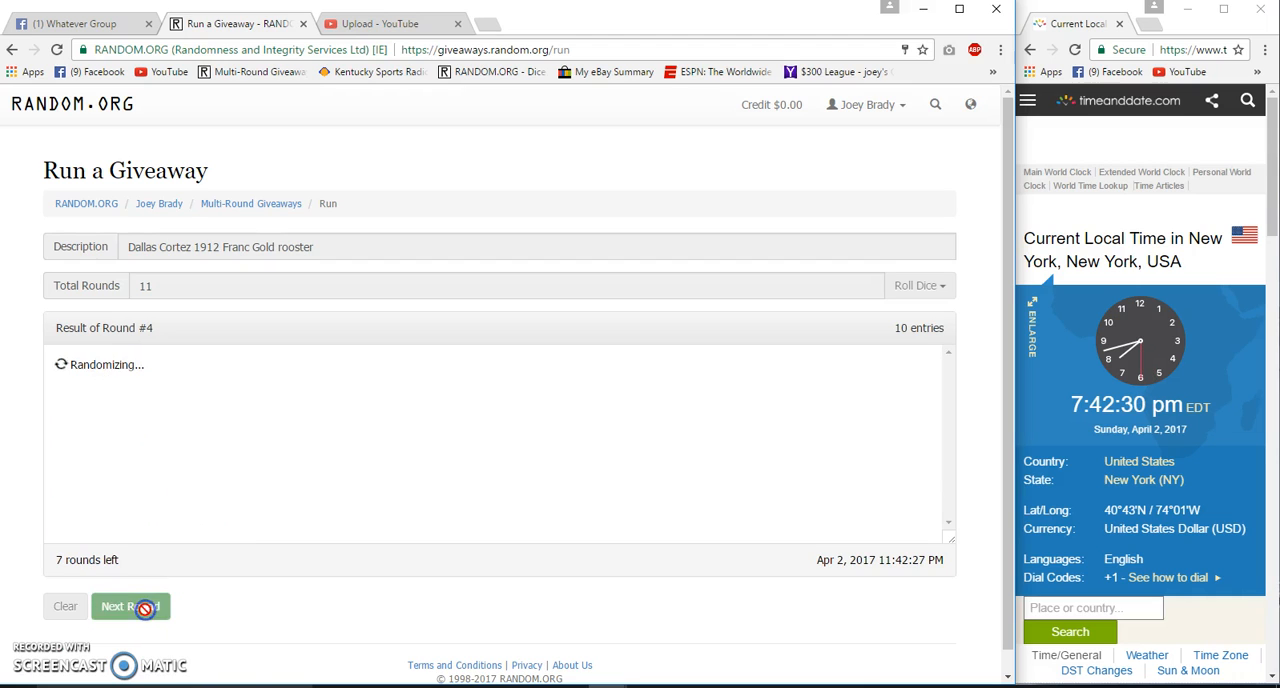
pyautogui.click(130, 606)
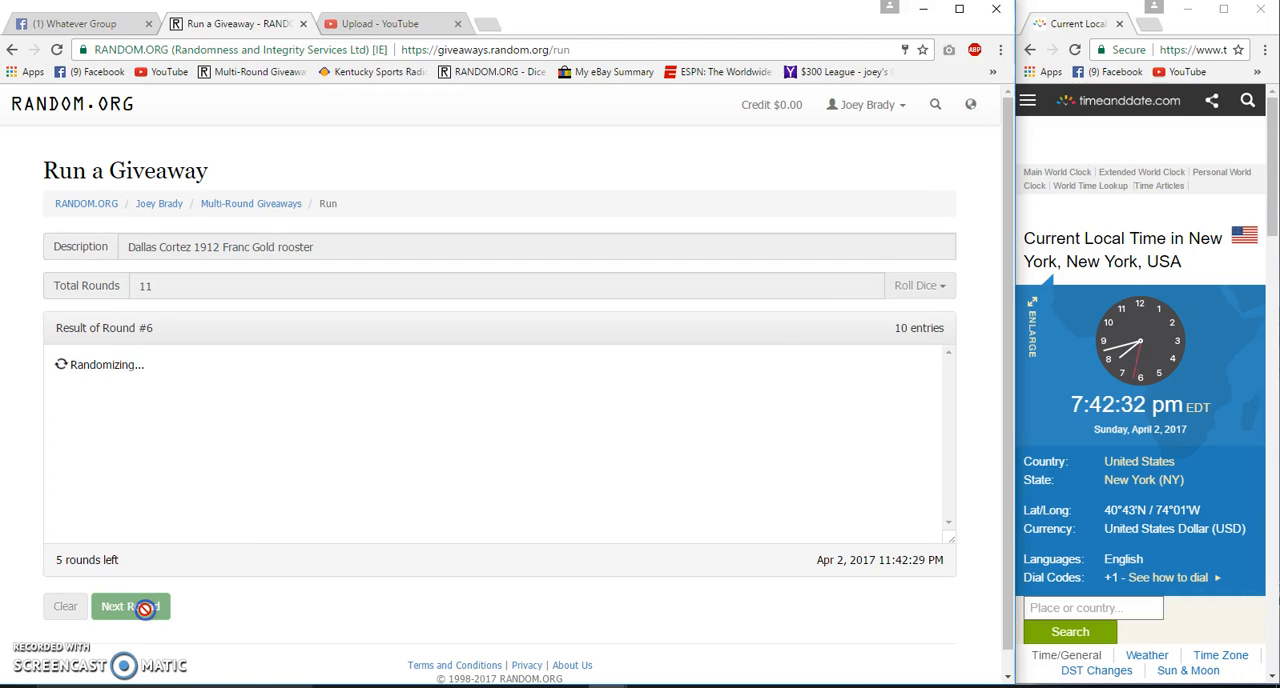
pyautogui.click(130, 606)
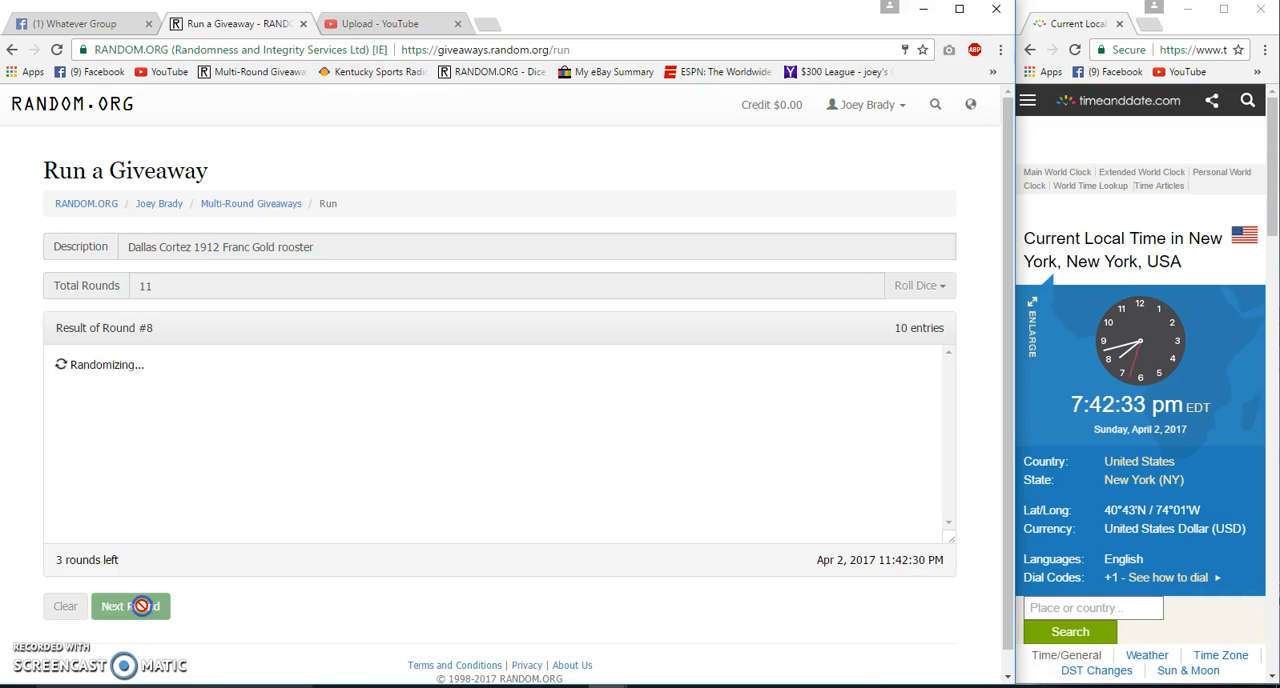
pyautogui.click(130, 606)
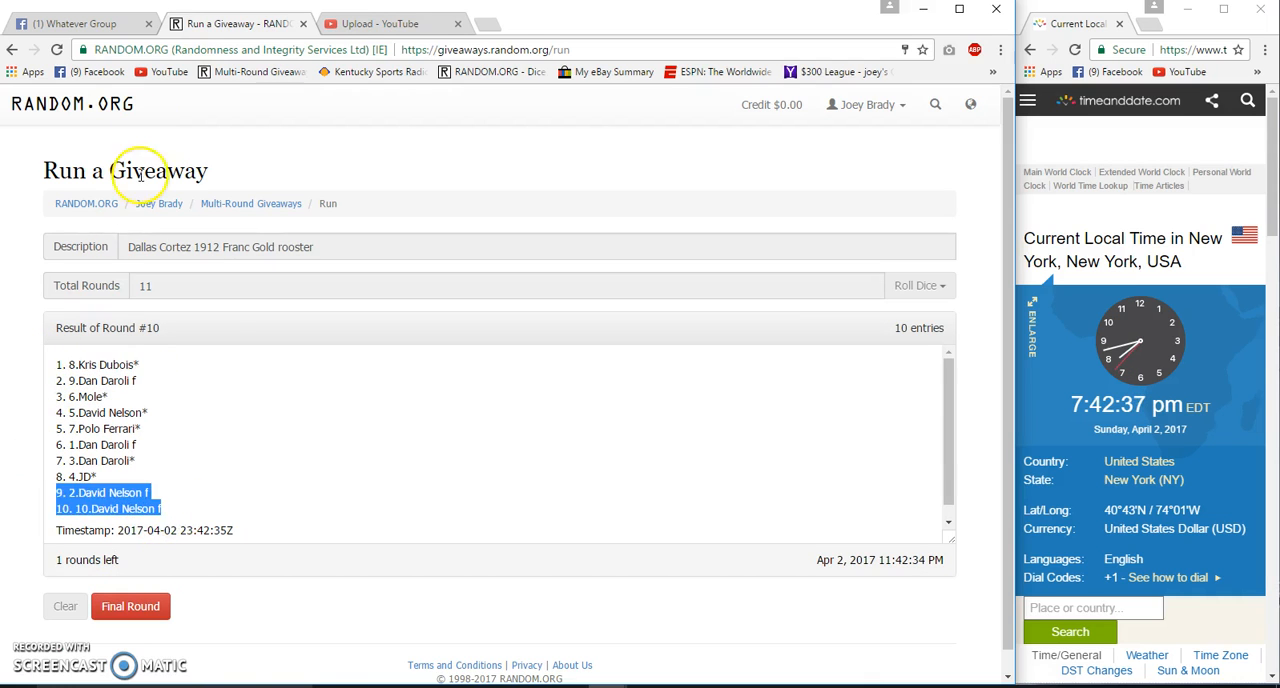
pyautogui.click(75, 23)
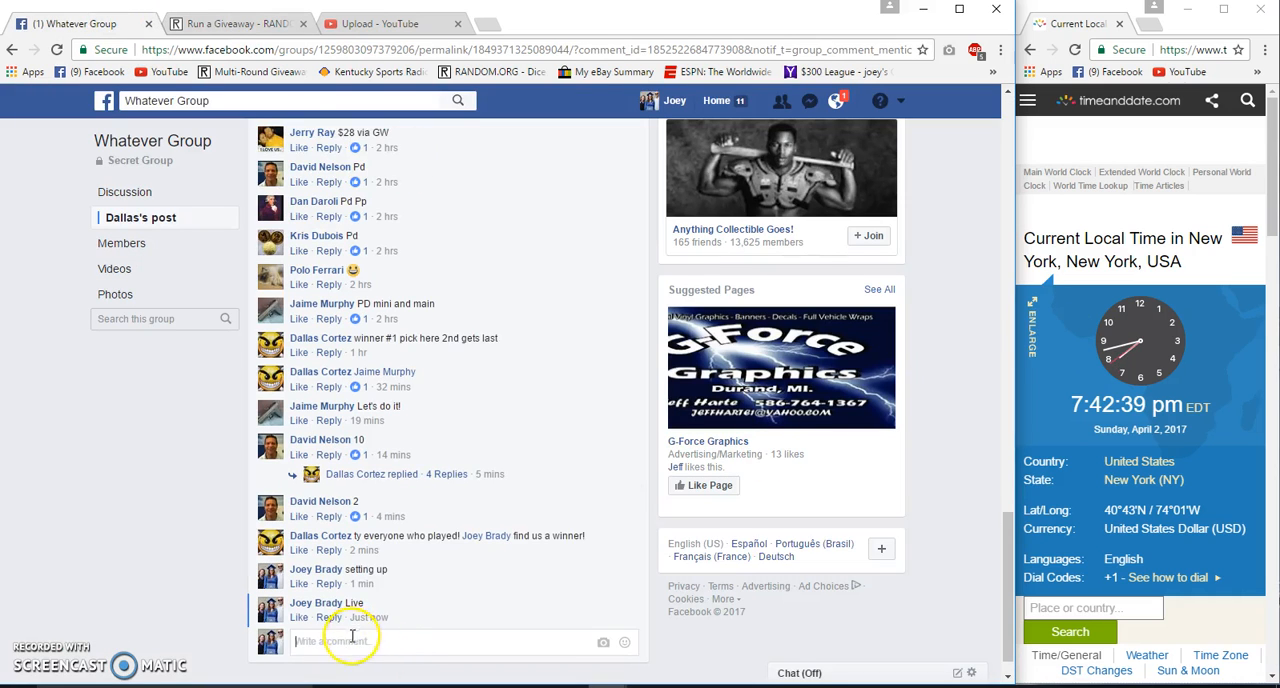
# Post a 'Good Luck Final Roll' comment on the group post
pyautogui.write('Good')
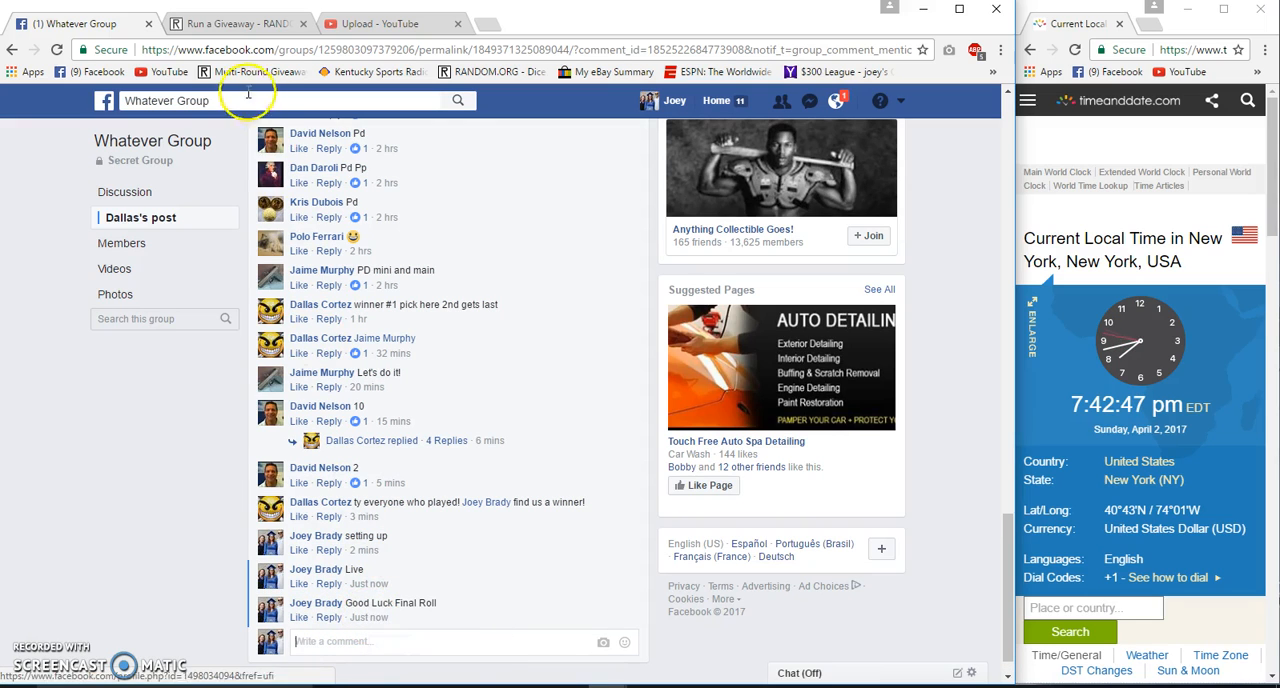
pyautogui.click(235, 23)
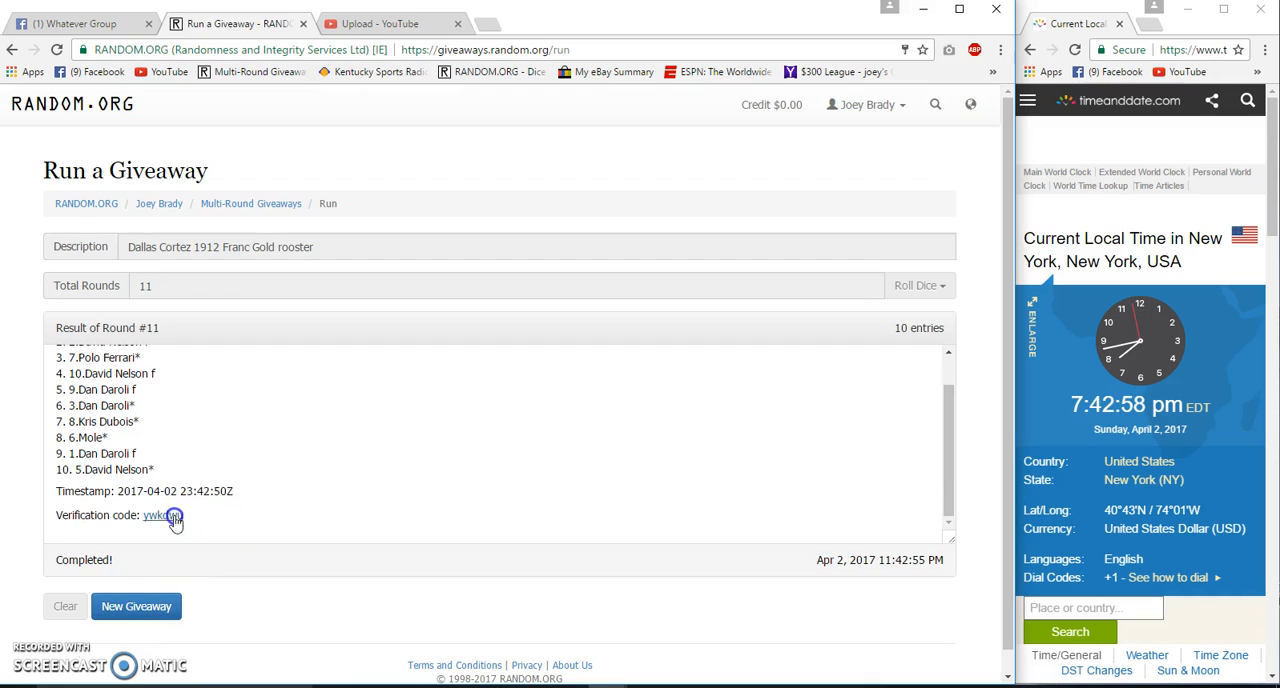
# Open the giveaway's verification record and type 'Done' as a new Facebook comment
pyautogui.click(160, 515)
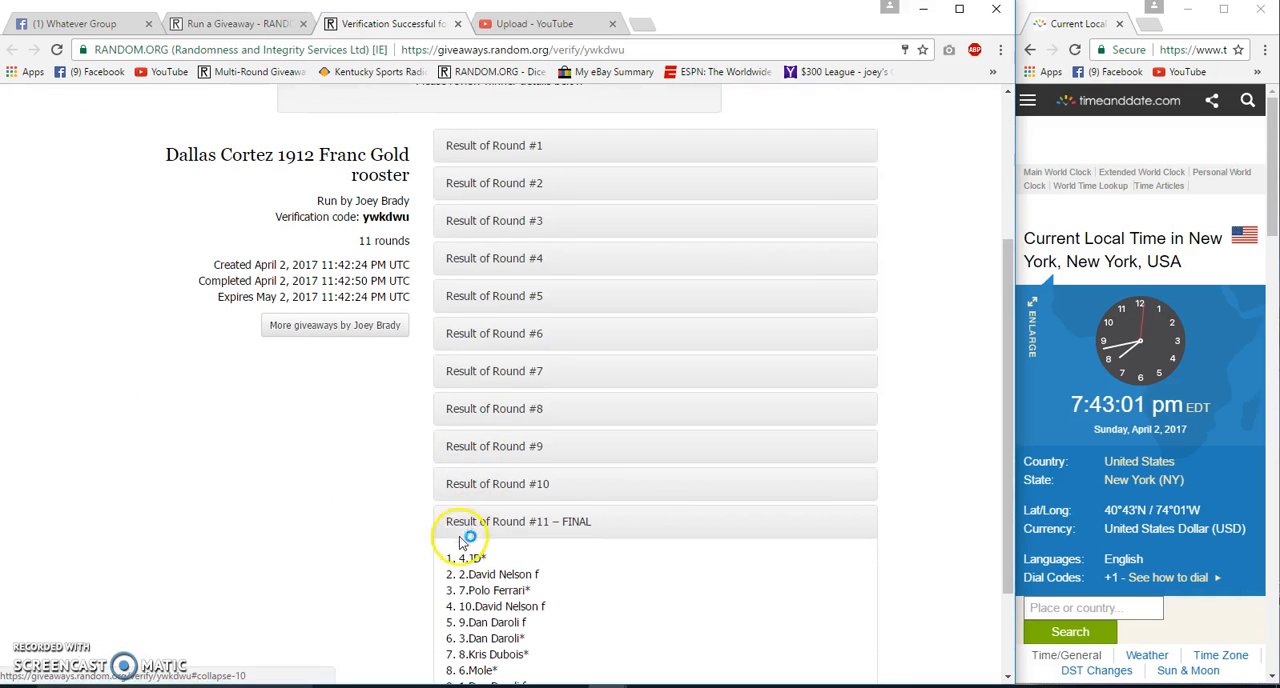
pyautogui.rightClick(460, 557)
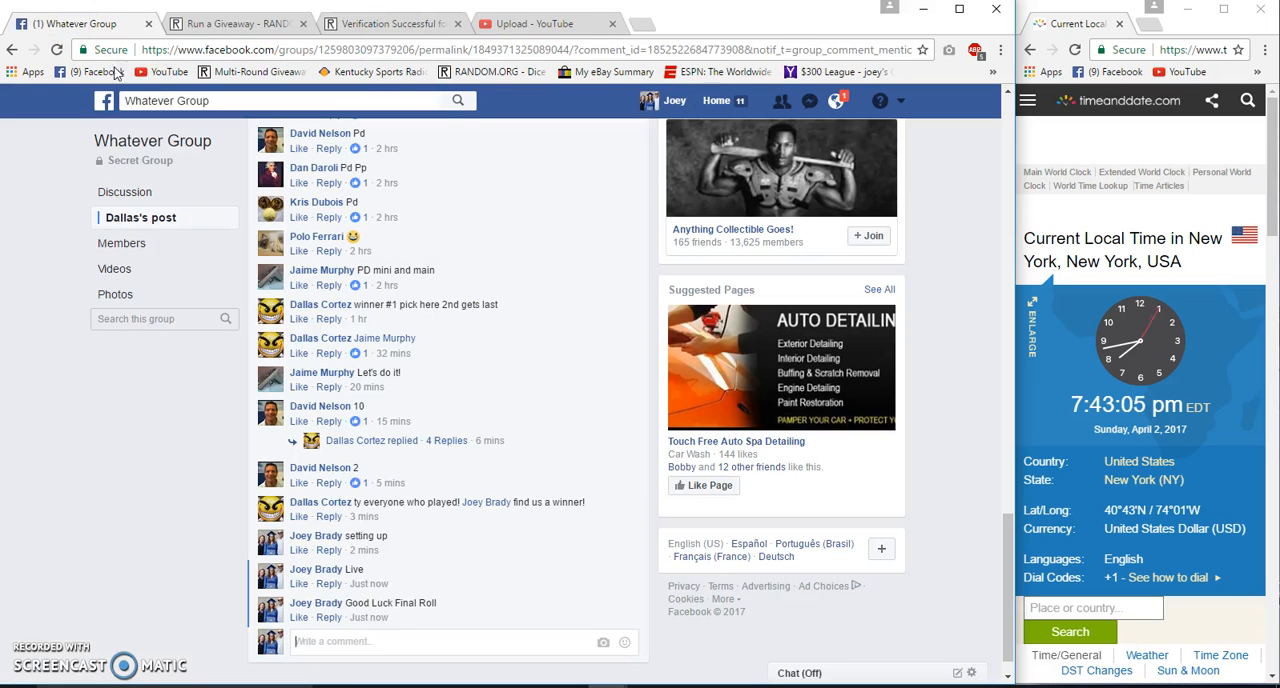
pyautogui.write('D')
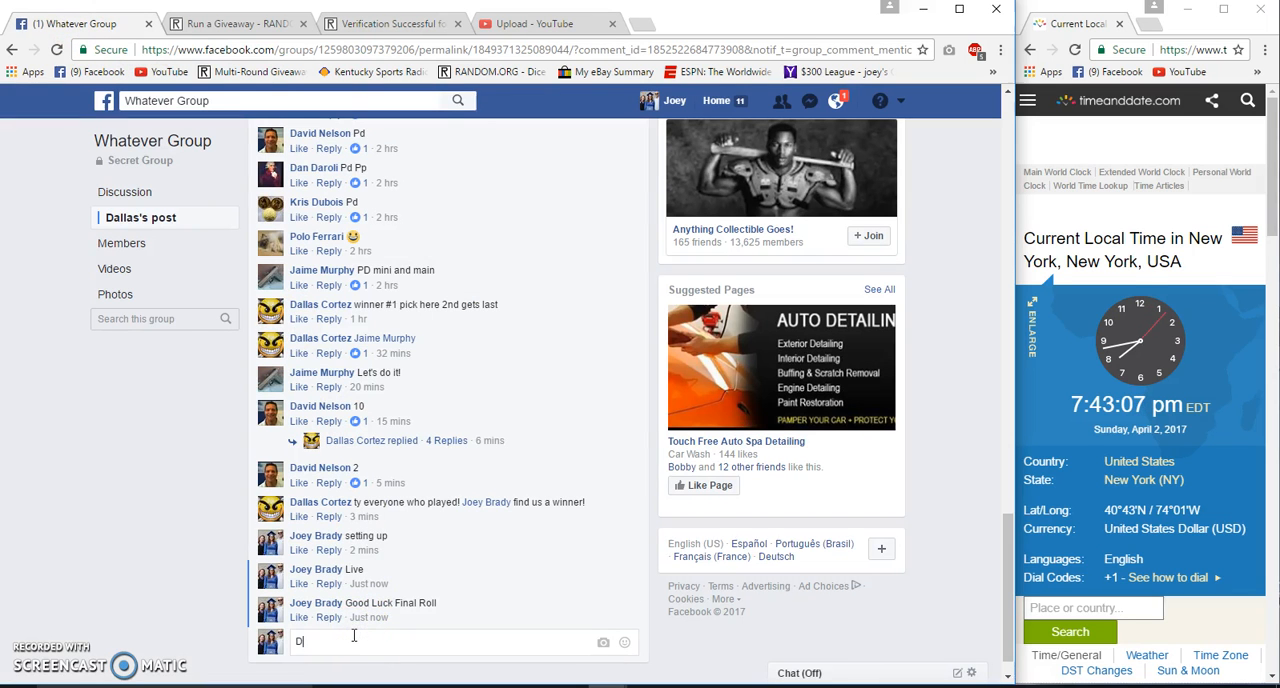
pyautogui.write('one')
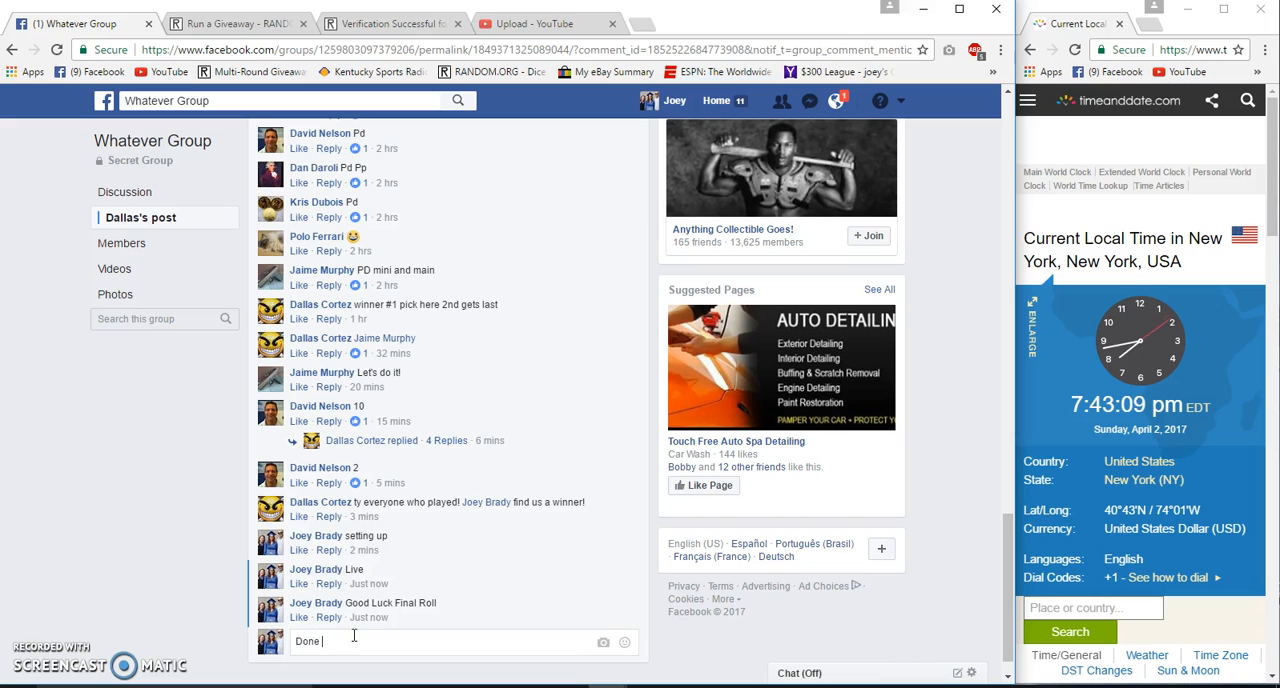